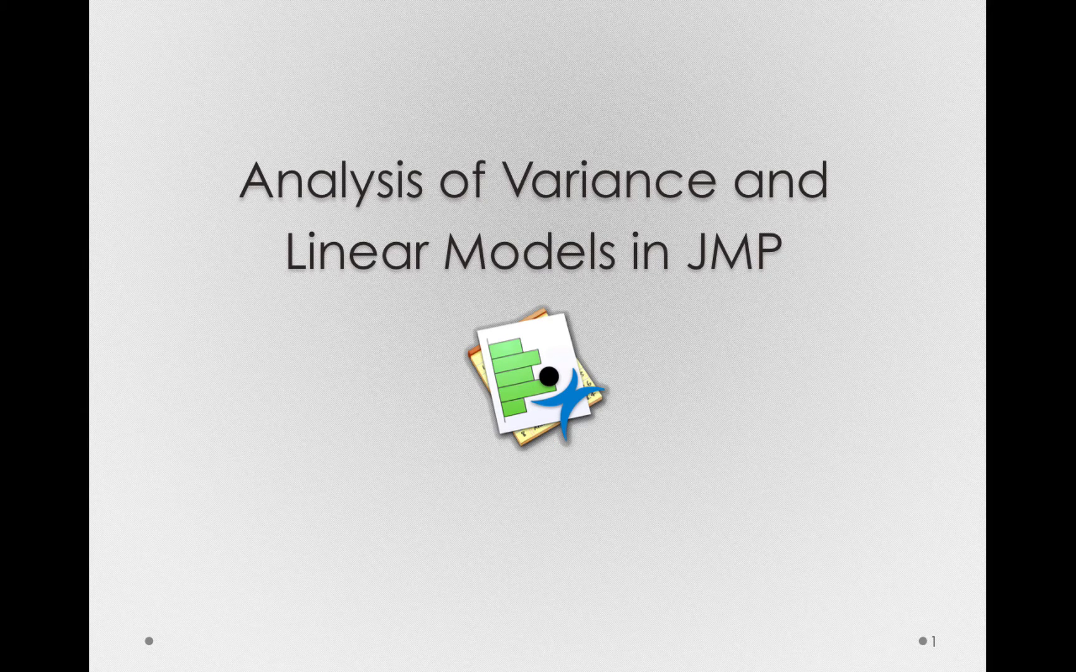
Step: Move past the Keynote title slide toward the Module 2:3 journal
key(Right)
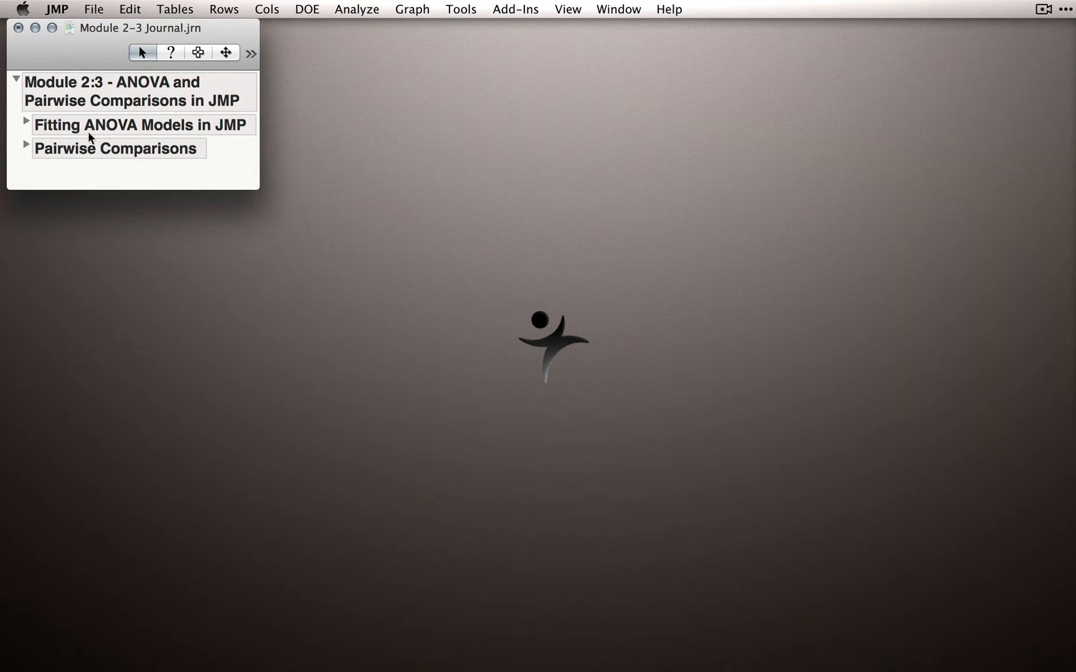
Step: Expand Fitting ANOVA Models > Data and bring up the CostofFlight table beside the journal
click(26, 125)
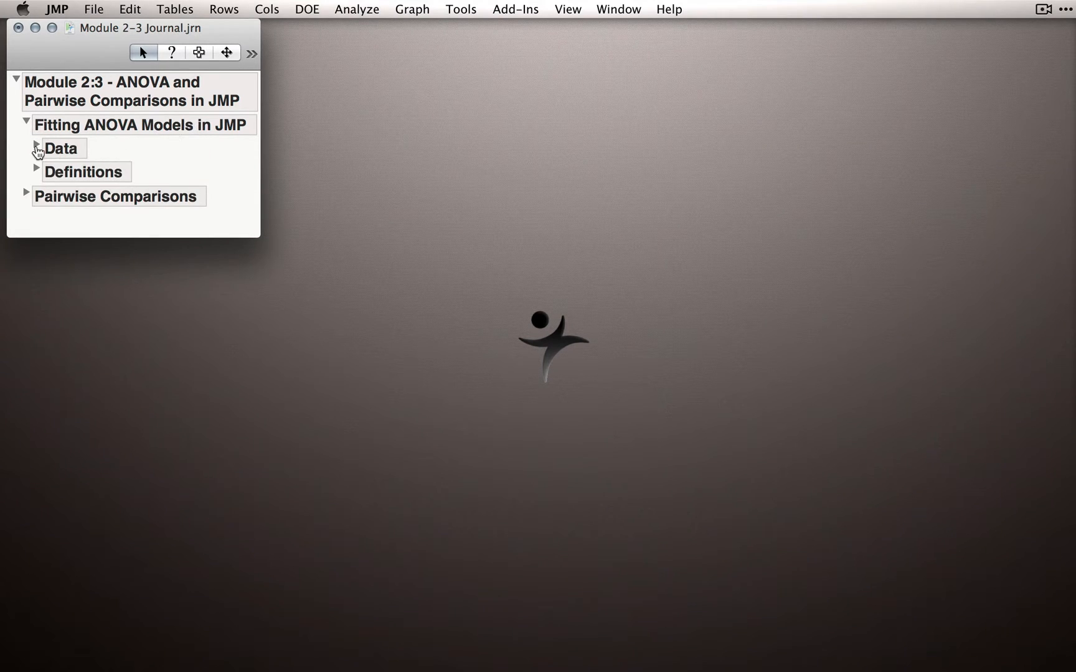
click(36, 145)
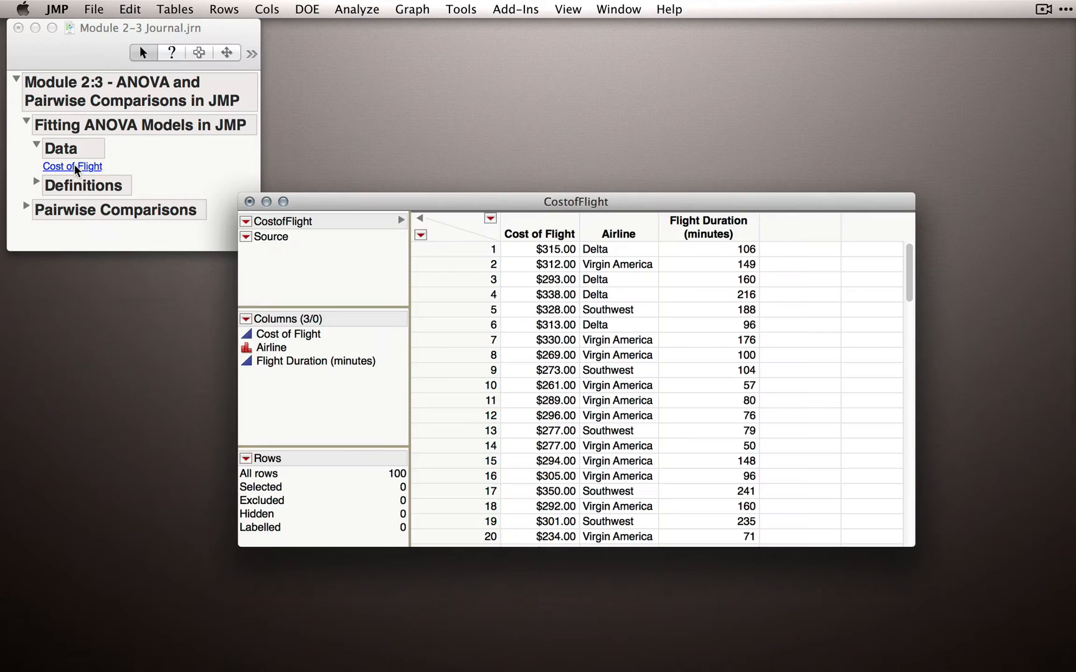
drag(576, 201, 546, 176)
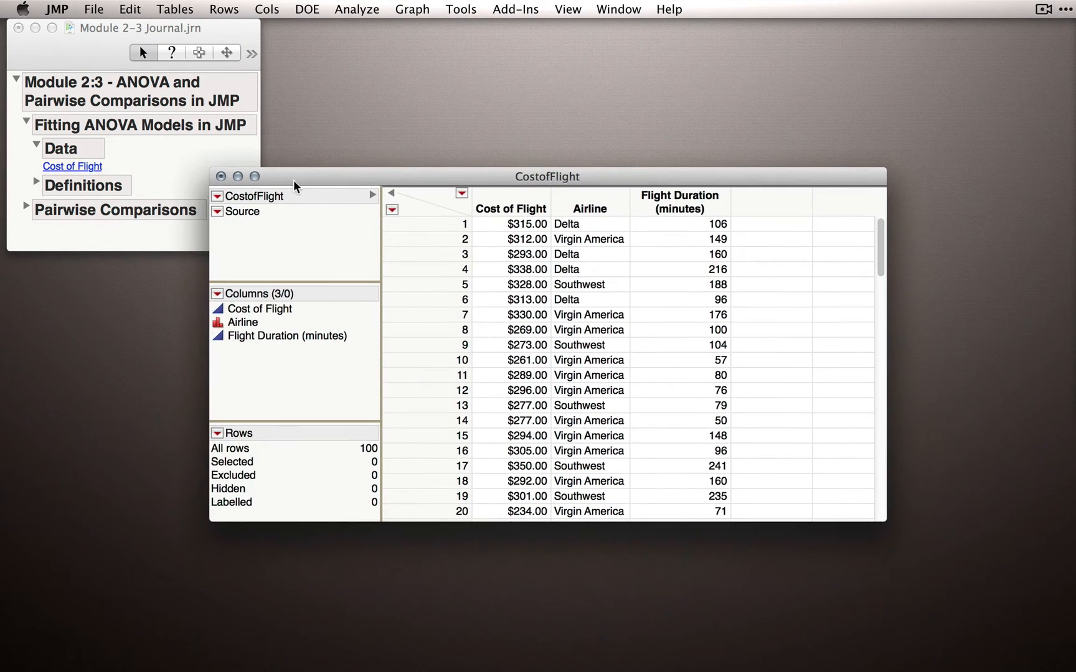
mouse_move(367, 456)
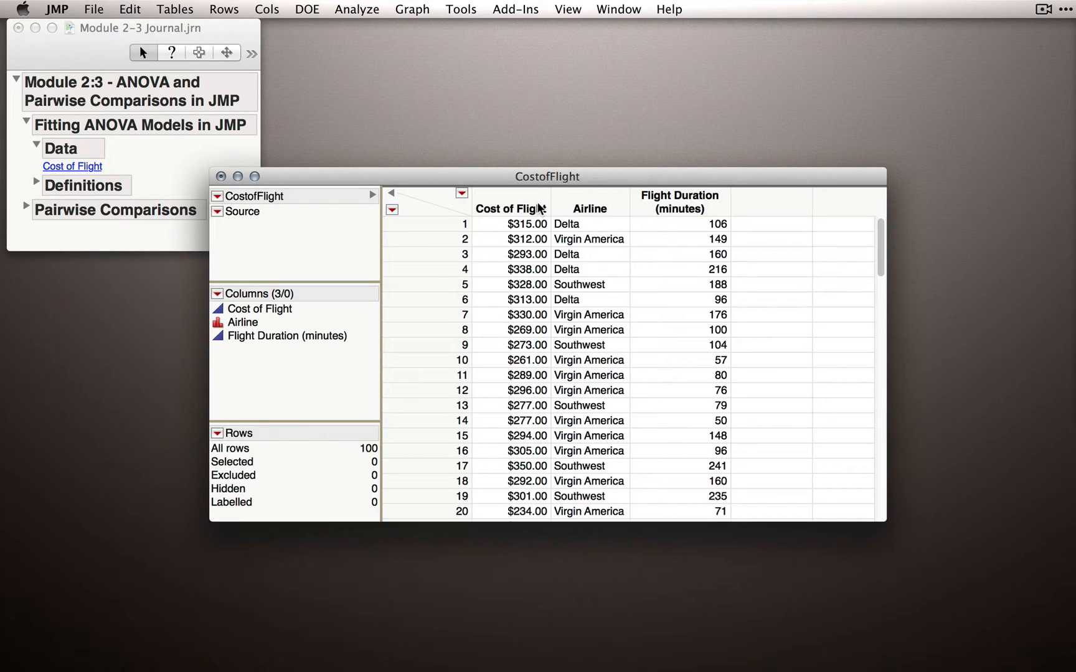
mouse_move(676, 213)
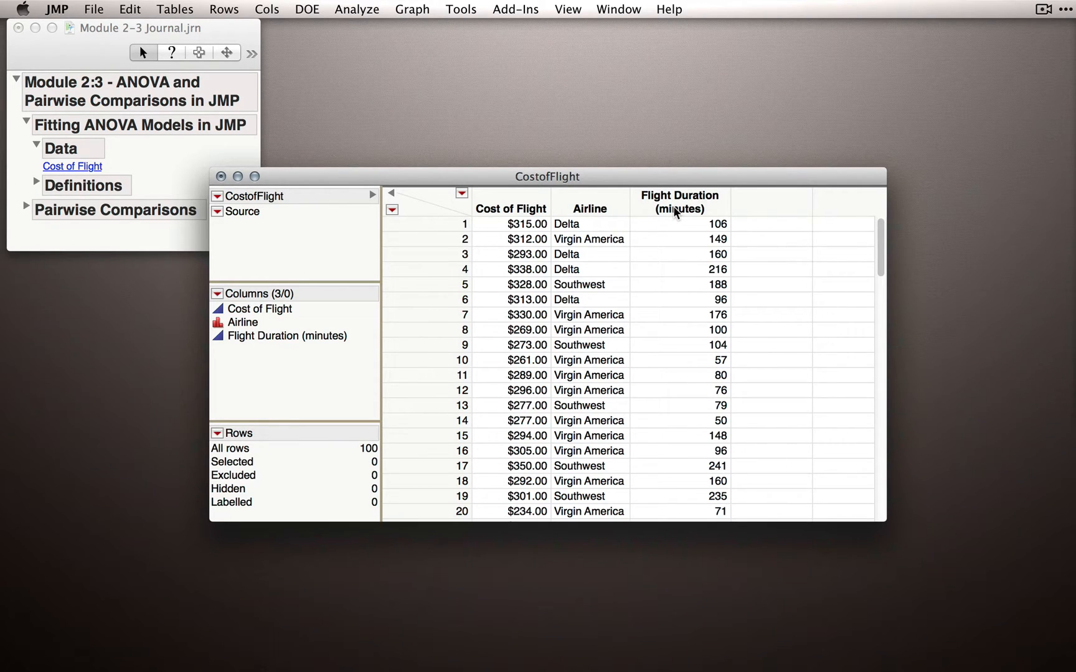
mouse_move(562, 196)
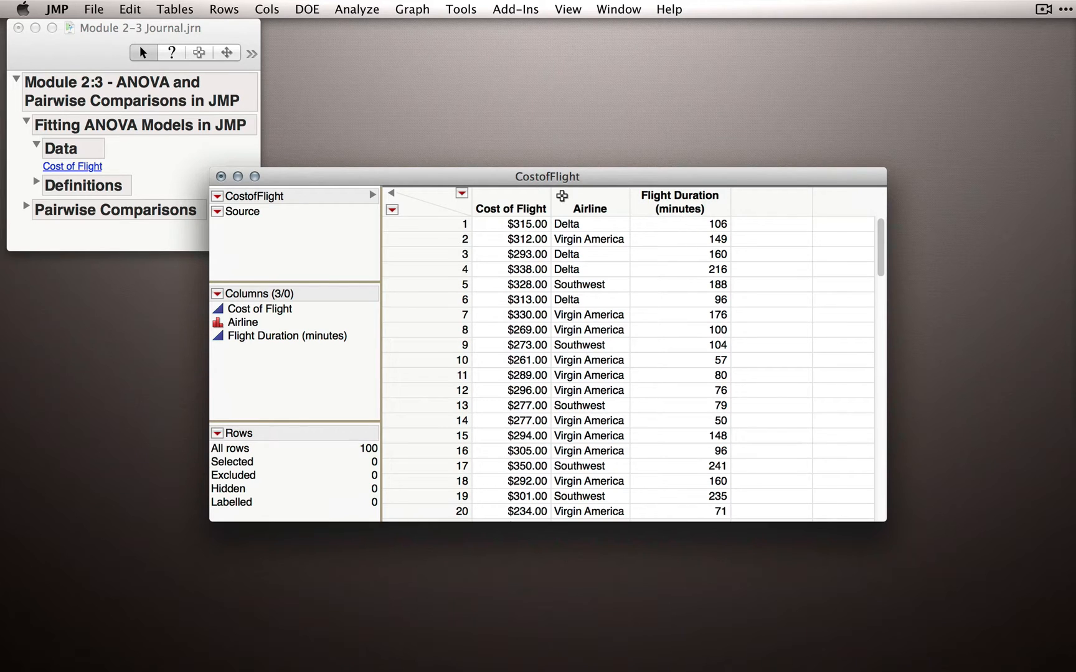
mouse_move(570, 208)
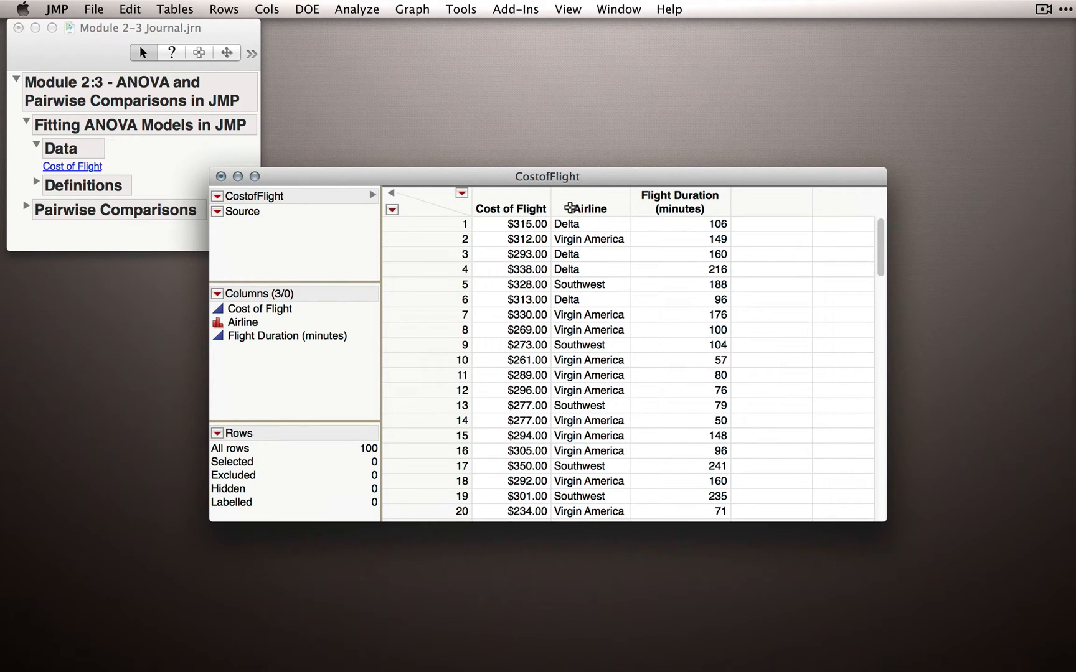
click(356, 9)
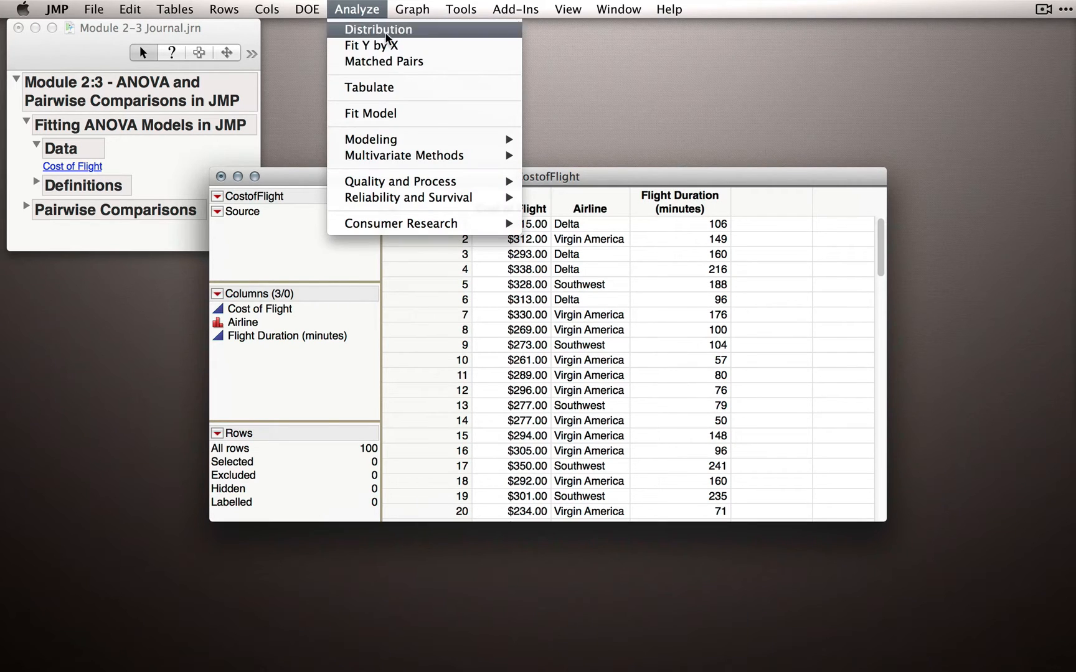
click(378, 28)
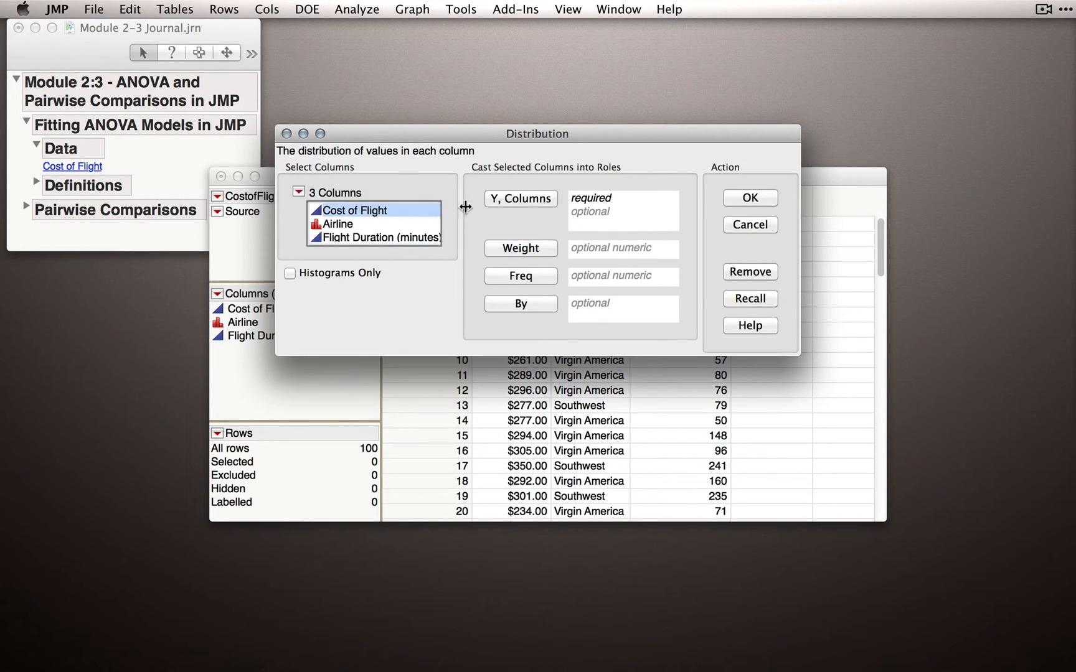
click(748, 224)
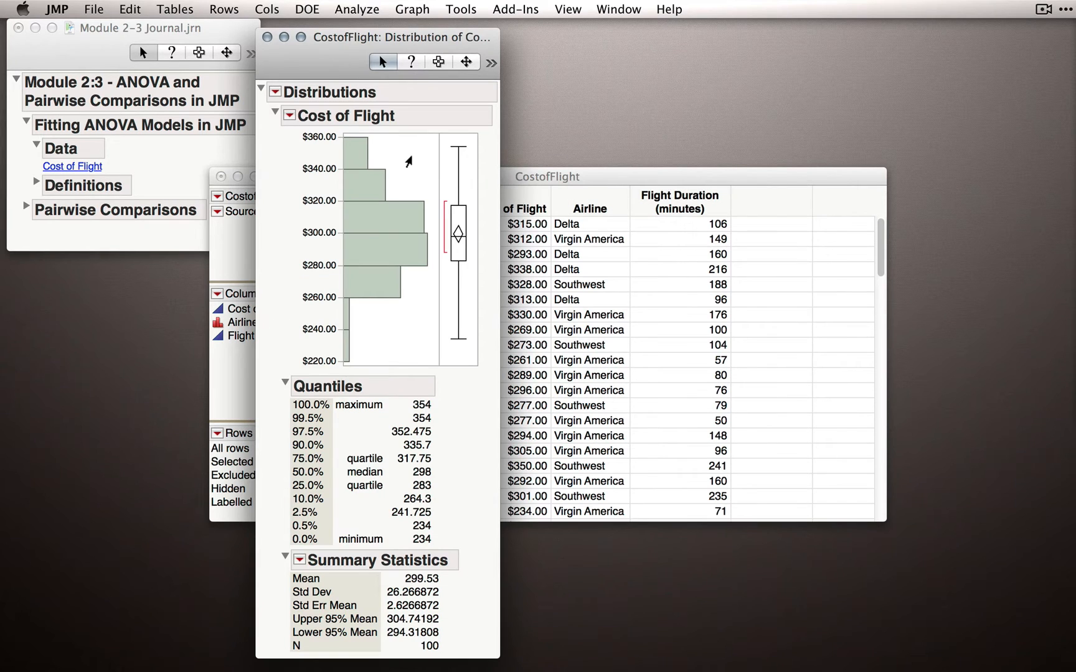
mouse_move(431, 596)
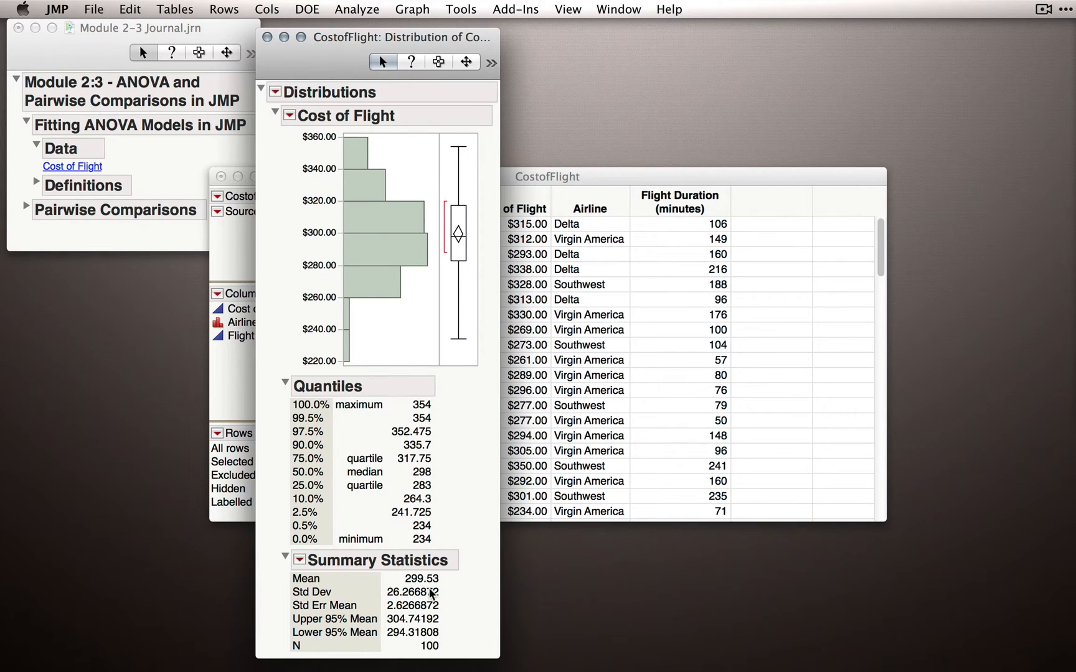
mouse_move(468, 594)
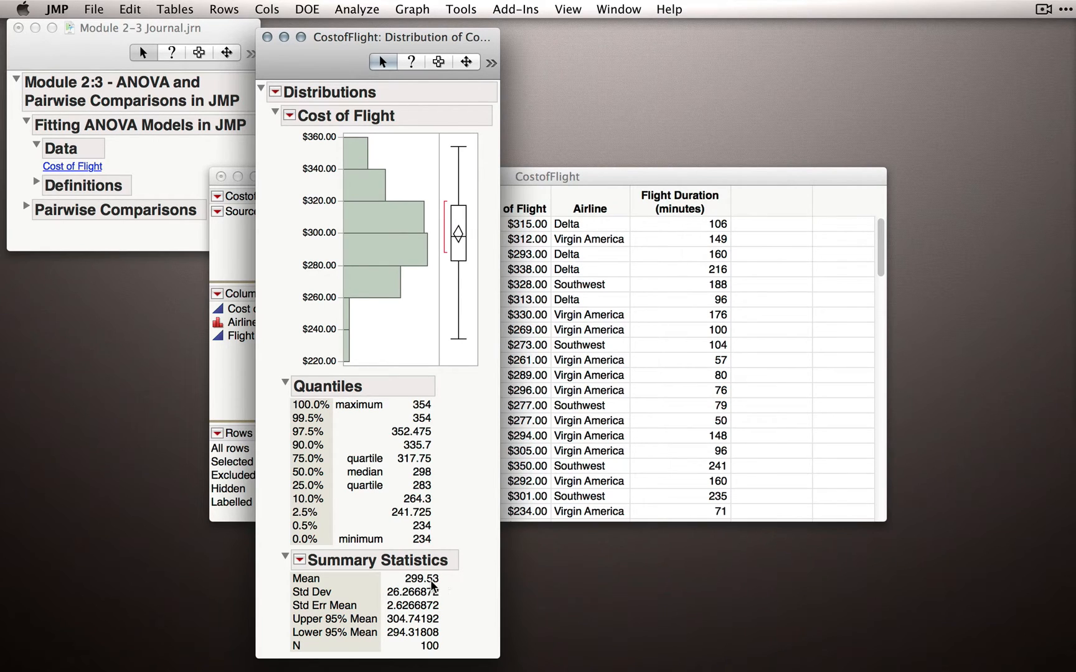
mouse_move(451, 587)
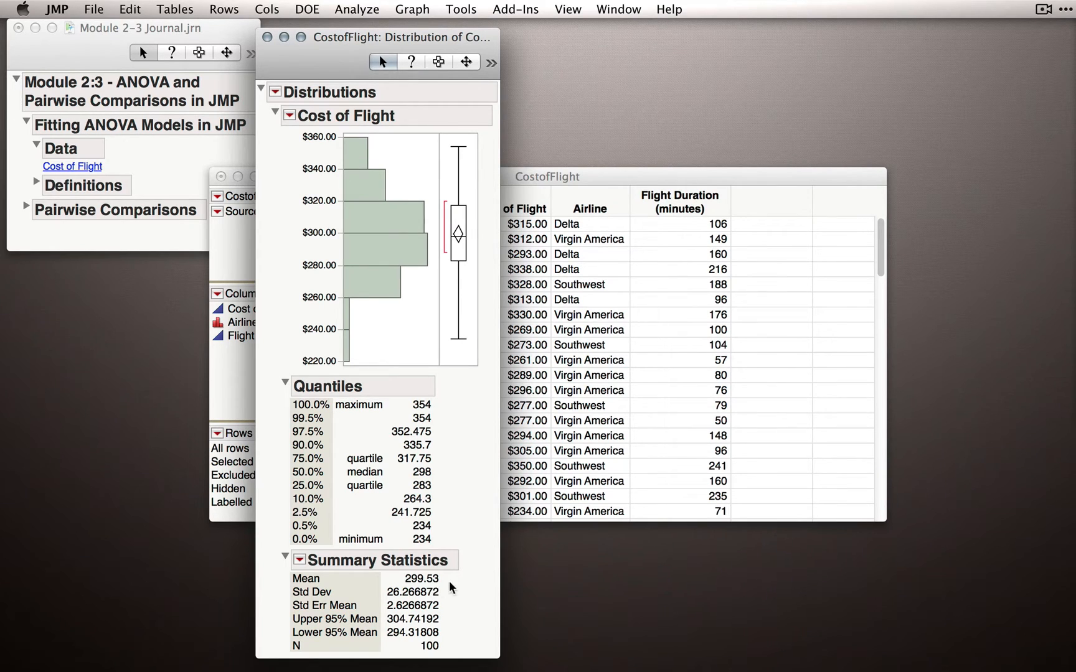
mouse_move(405, 594)
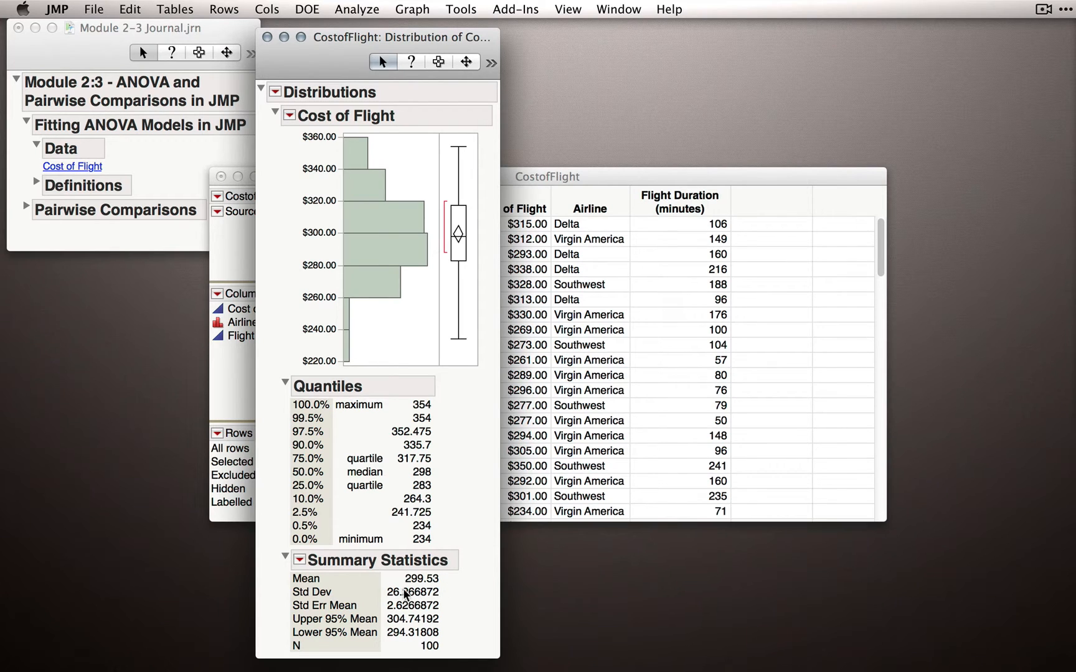
mouse_move(449, 604)
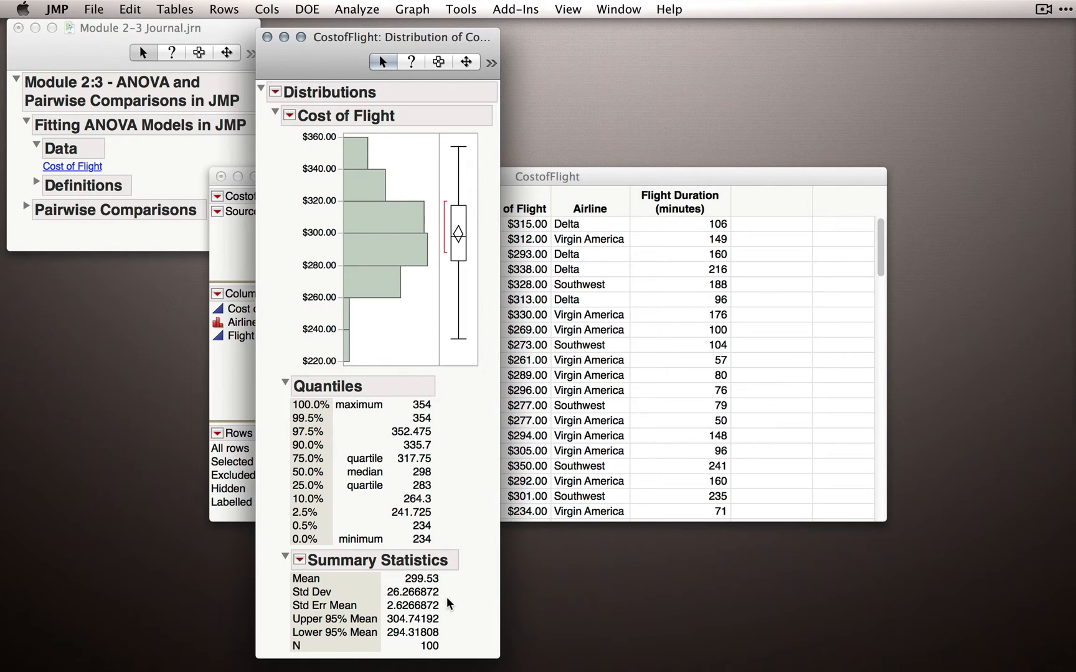
mouse_move(436, 582)
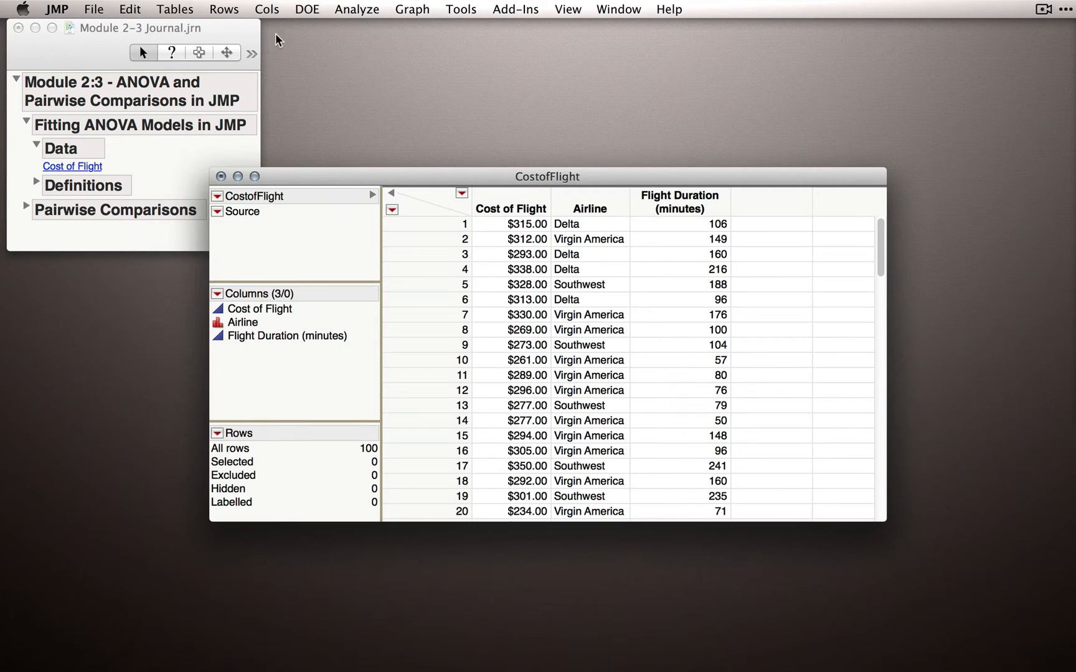
Step: Run Fit Y by X with Airline as X, Factor and Cost of Flight as Y, Response
click(356, 9)
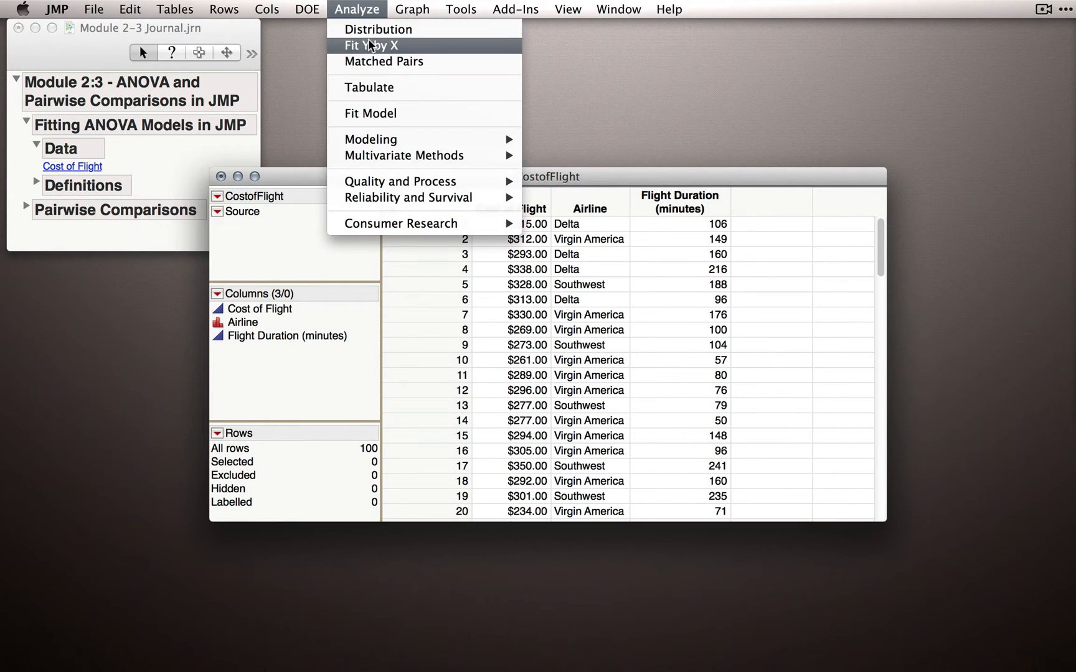
click(370, 46)
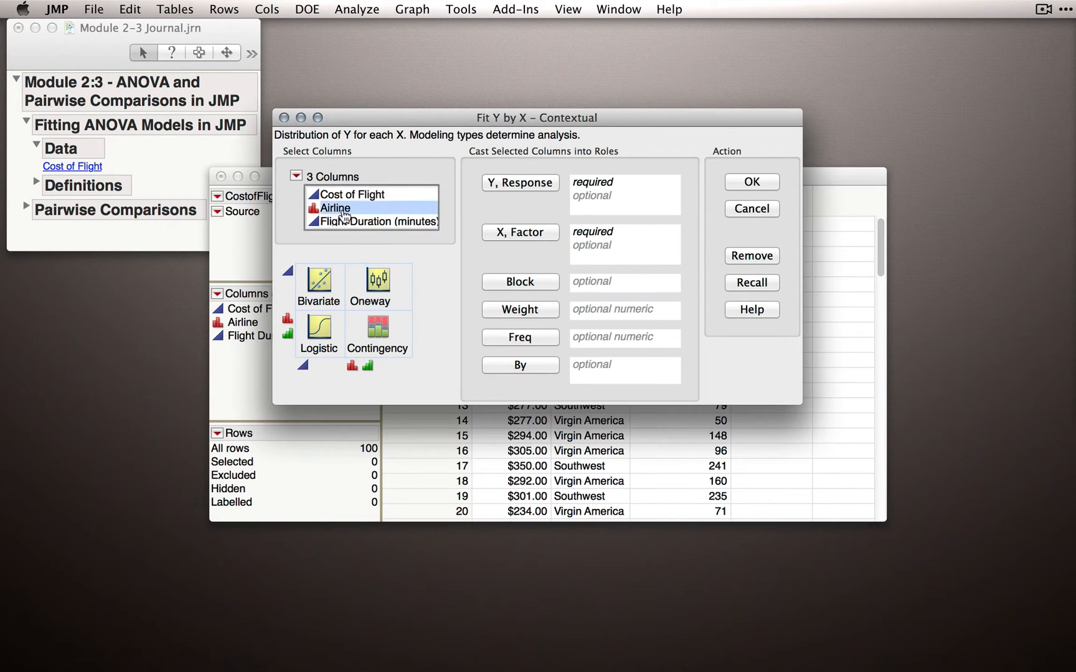
click(519, 232)
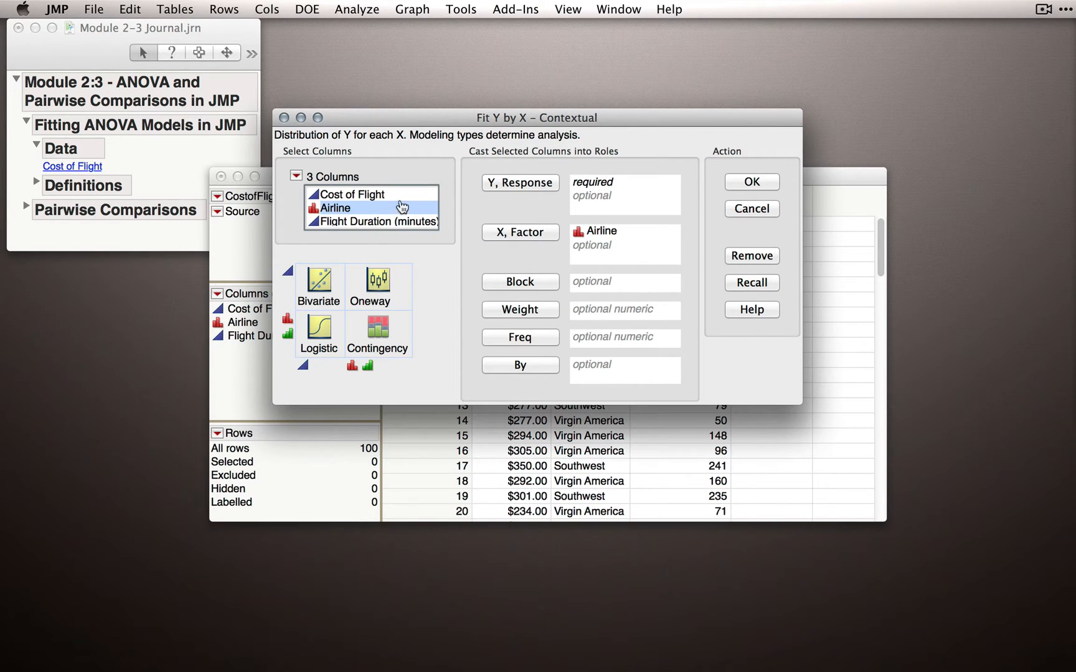
click(520, 182)
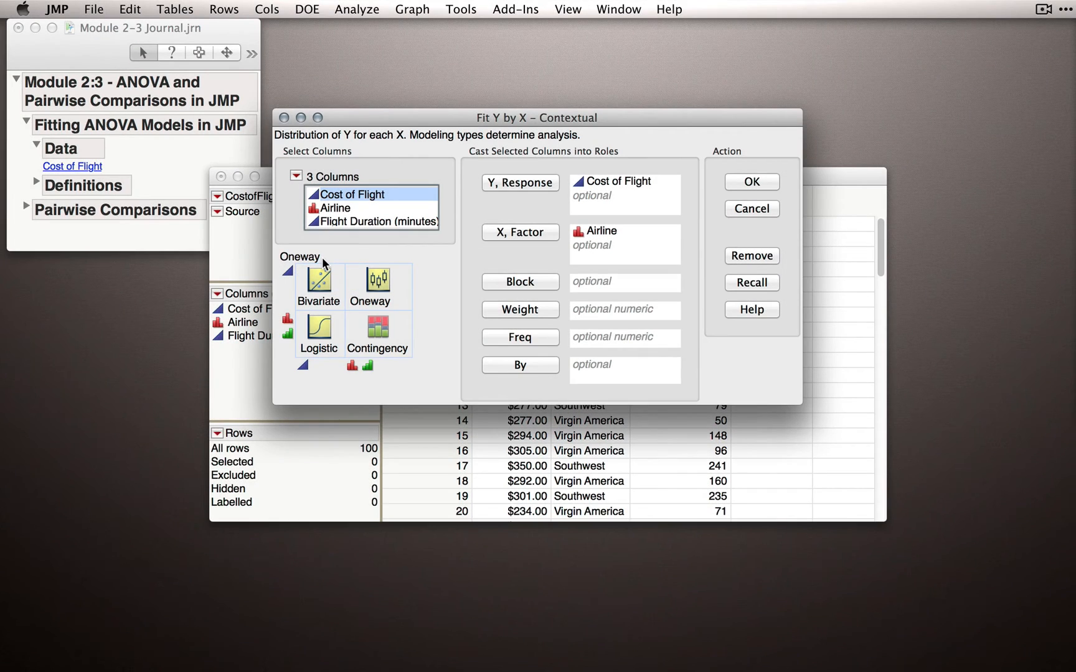
click(751, 182)
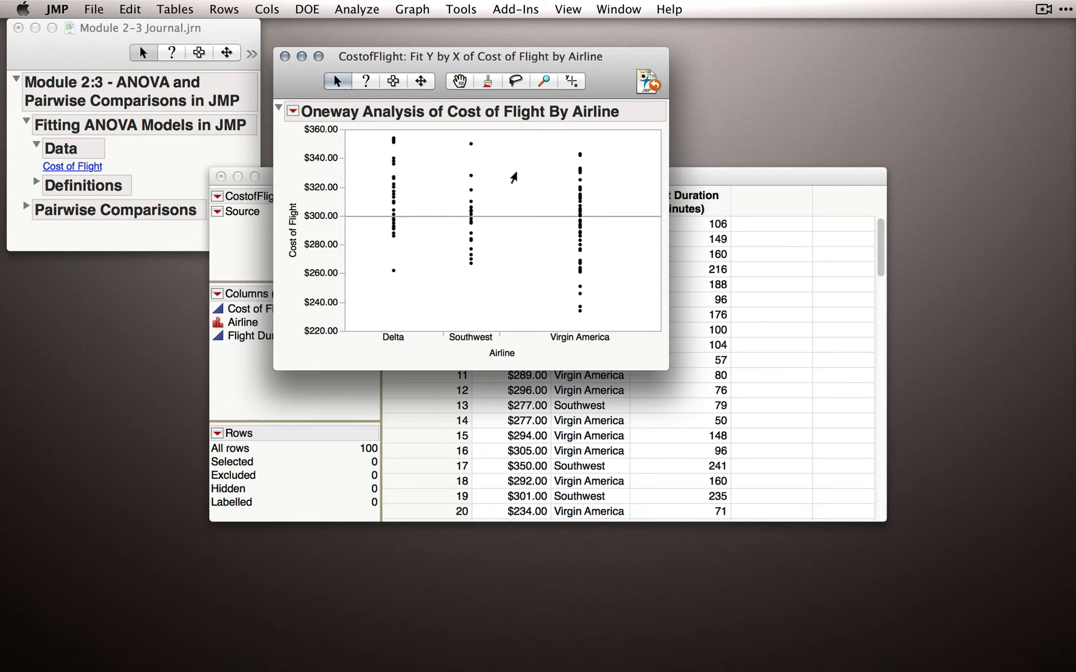
Step: Add Means/Anova to the Oneway report from its red-triangle menu
click(293, 111)
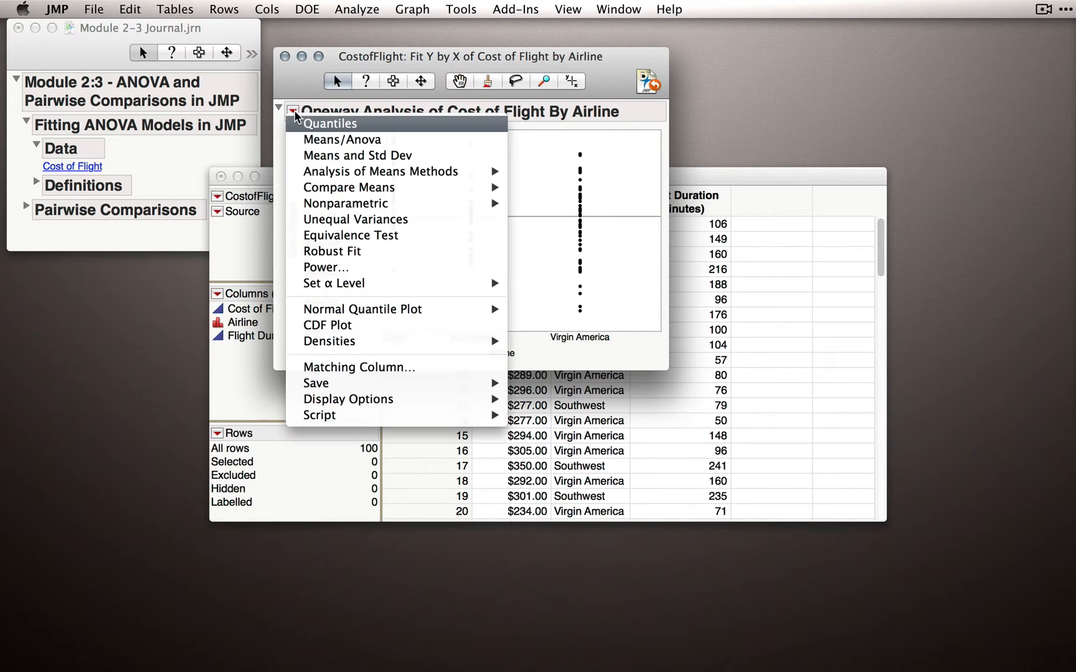
mouse_move(342, 140)
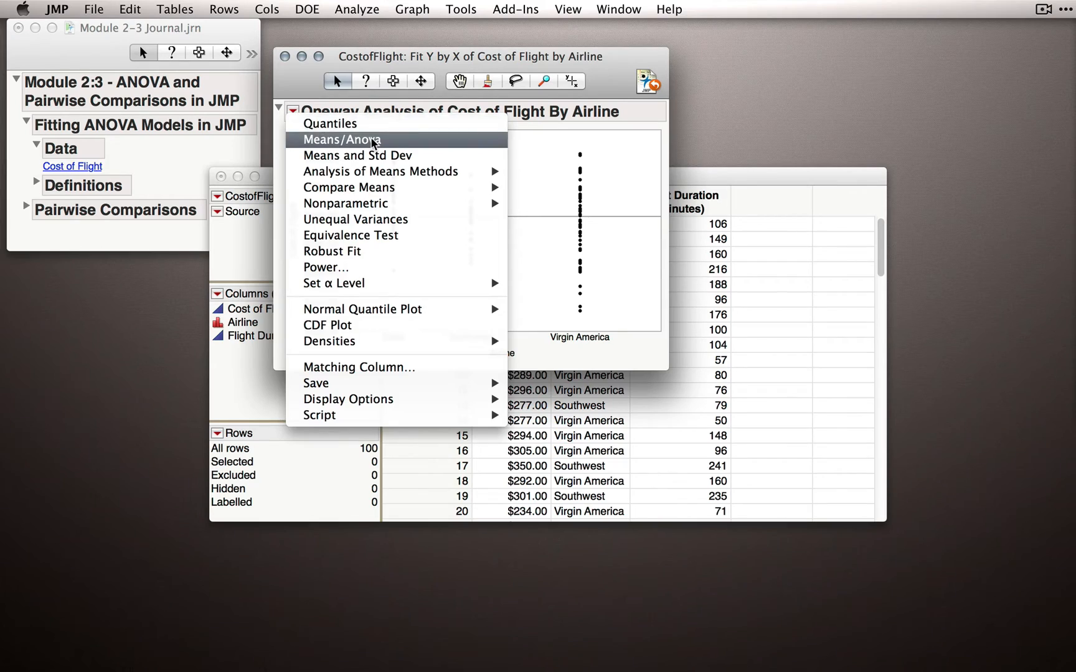
click(342, 139)
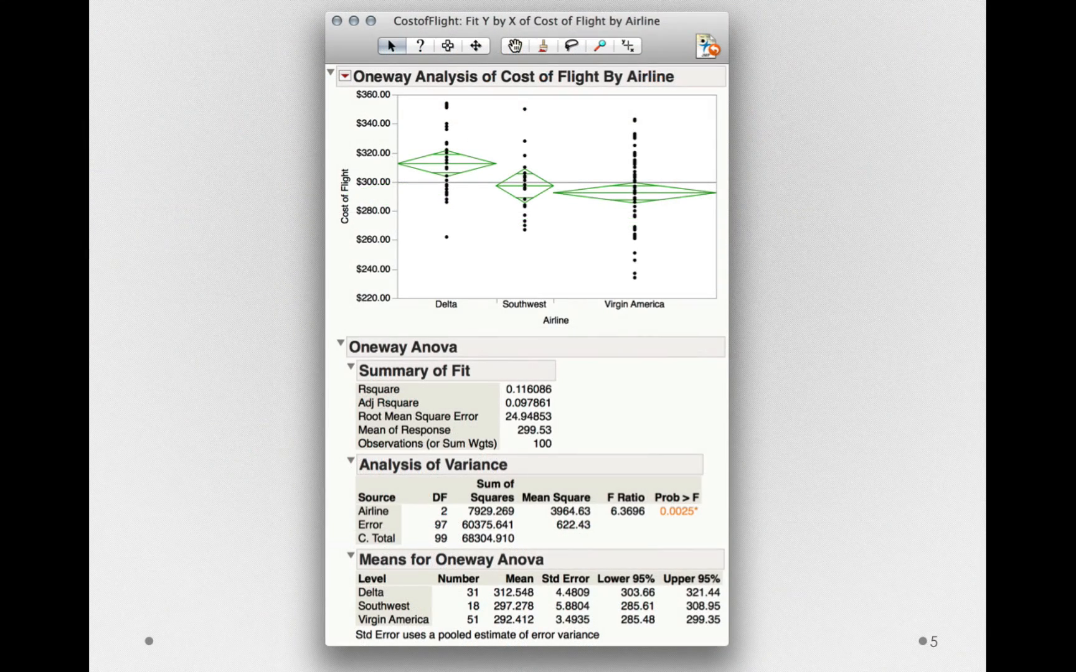